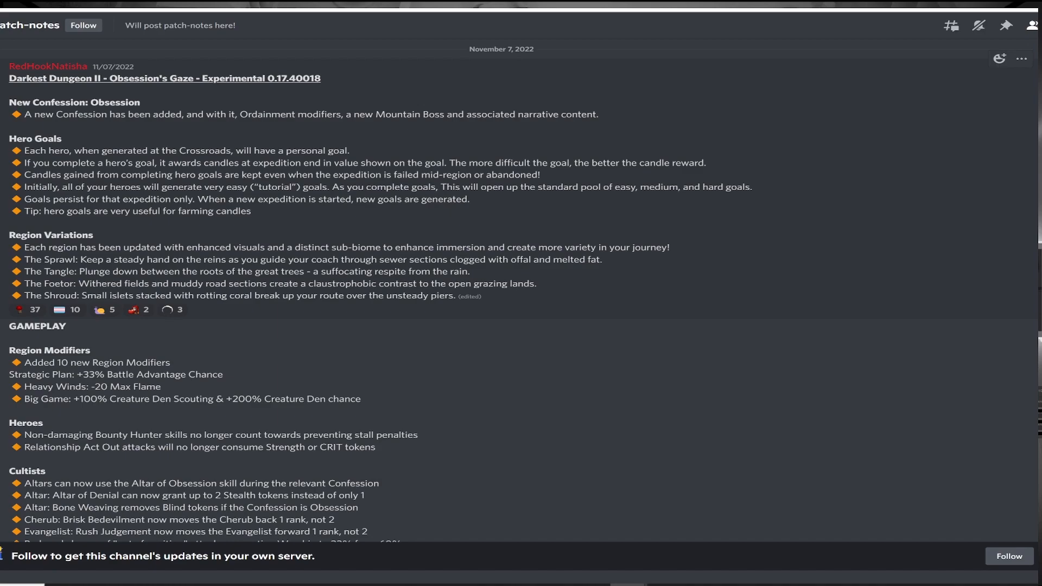
pyautogui.moveTo(182, 247)
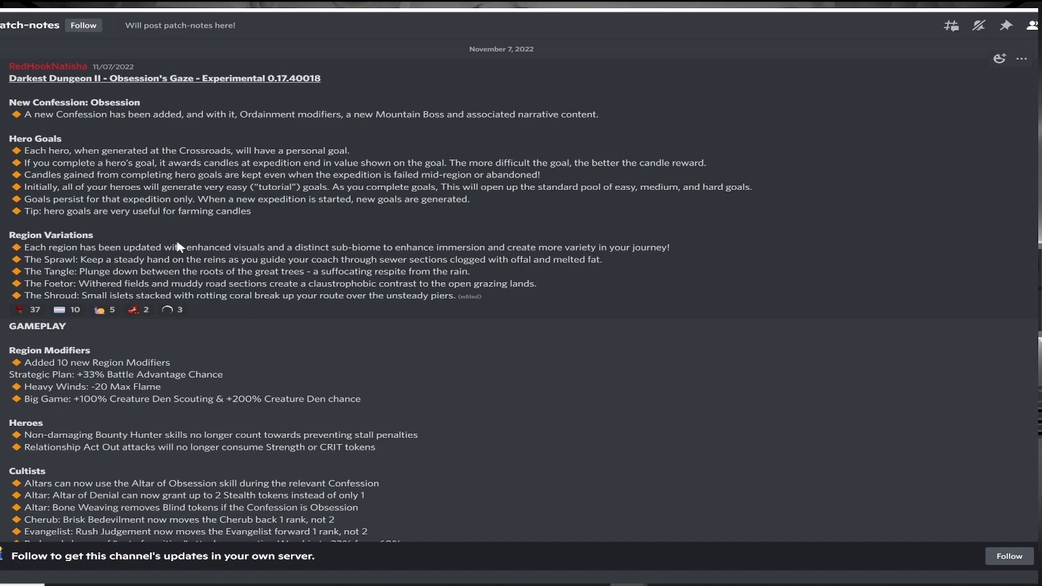
pyautogui.moveTo(141, 226)
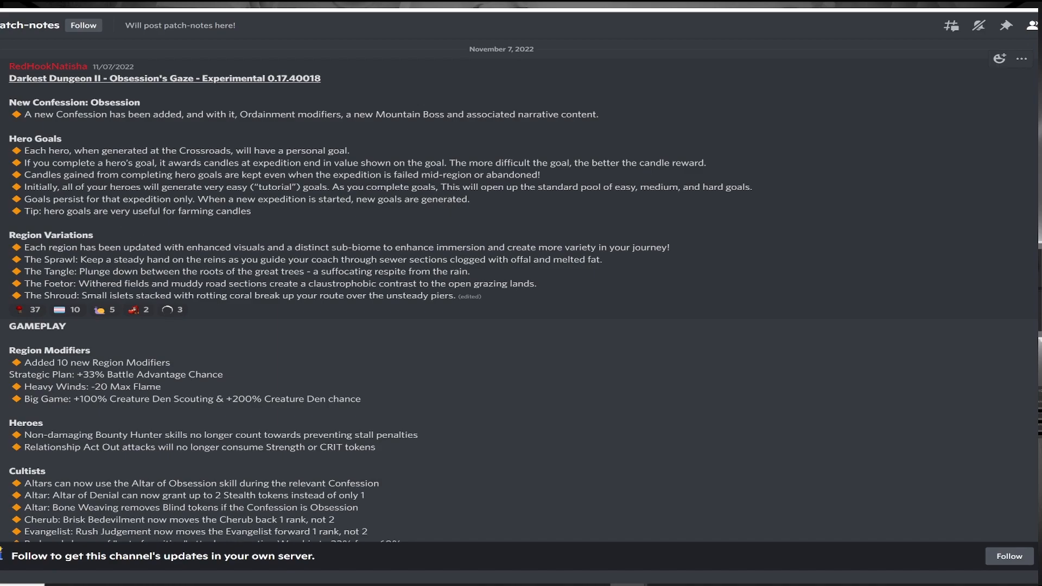
# Mark the Region Variations heading and scroll down to the Heroes, Cultists and Shroud sections
pyautogui.doubleClick(49, 351)
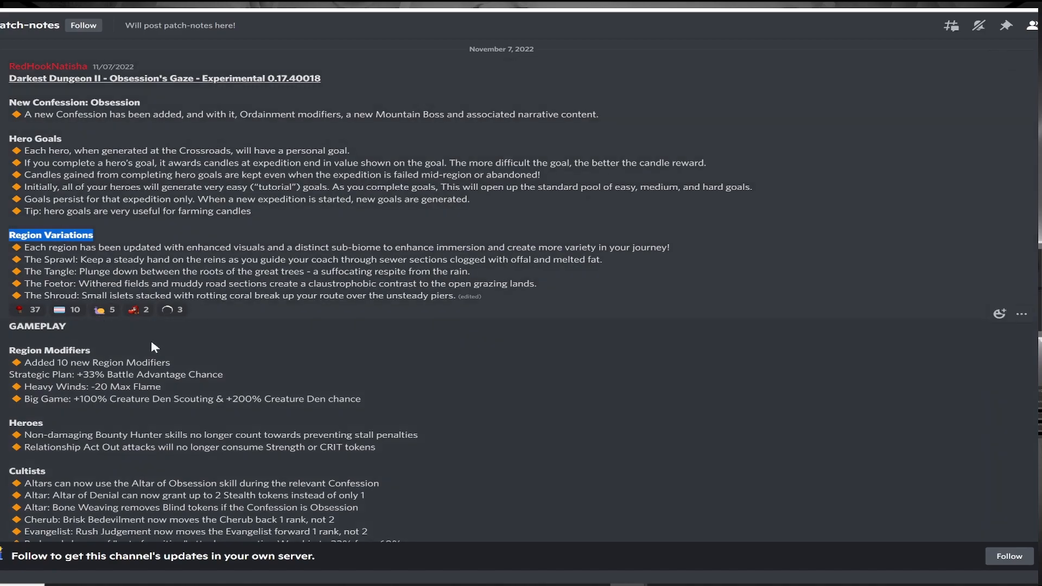
pyautogui.moveTo(292, 357)
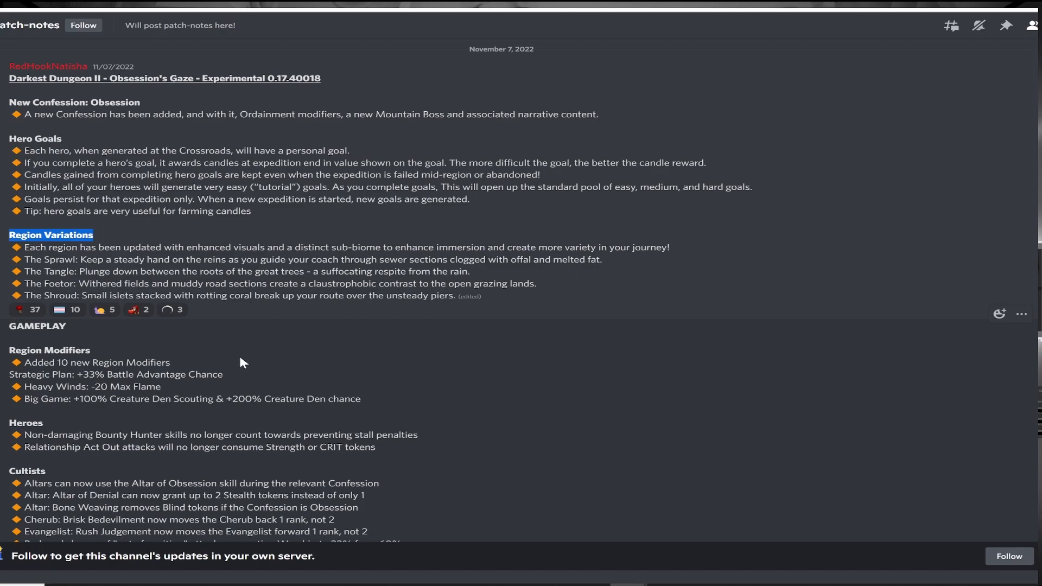
pyautogui.scroll(-3)
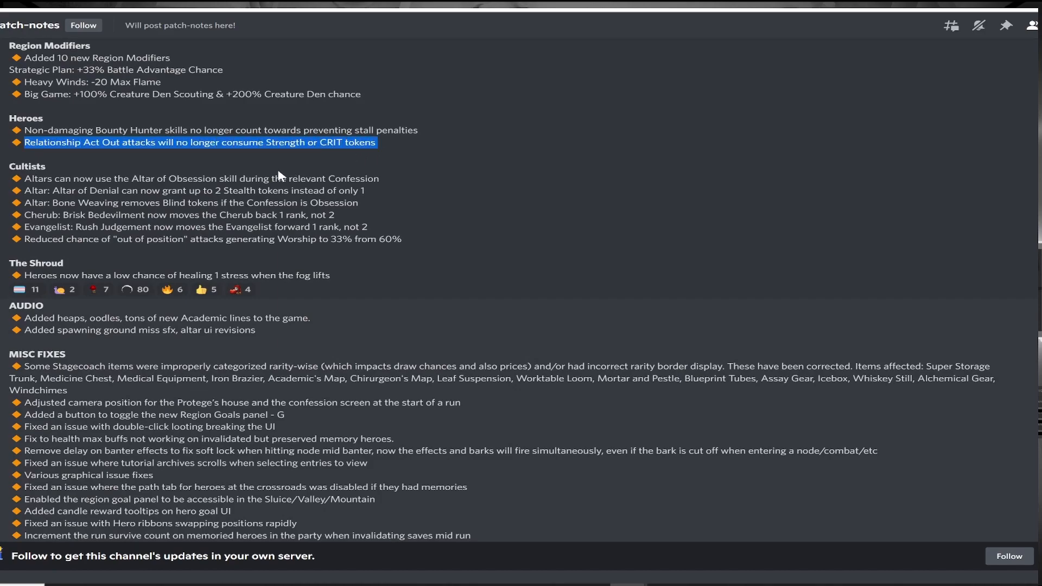
pyautogui.moveTo(209, 176)
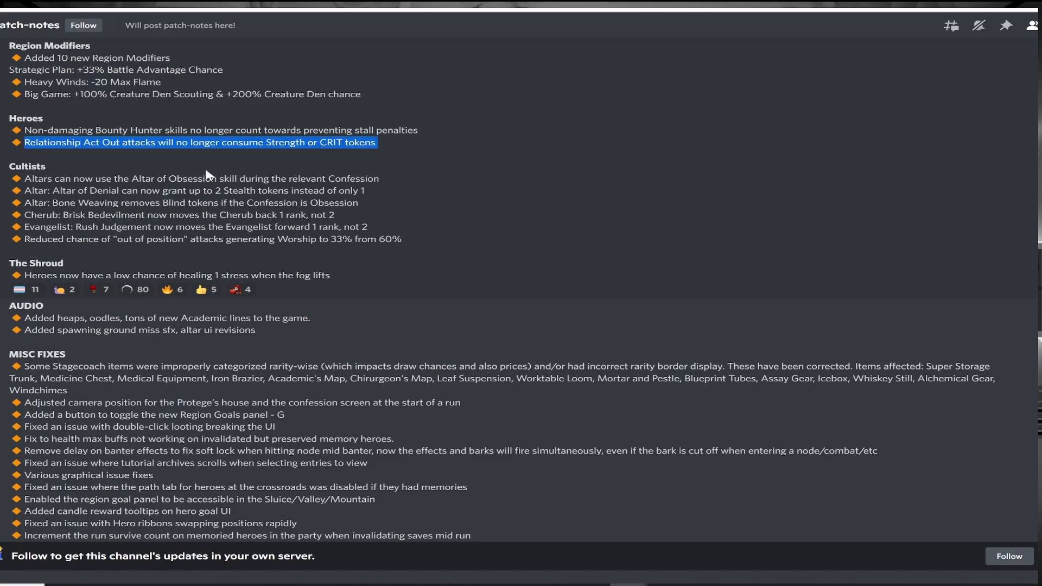
pyautogui.moveTo(109, 170)
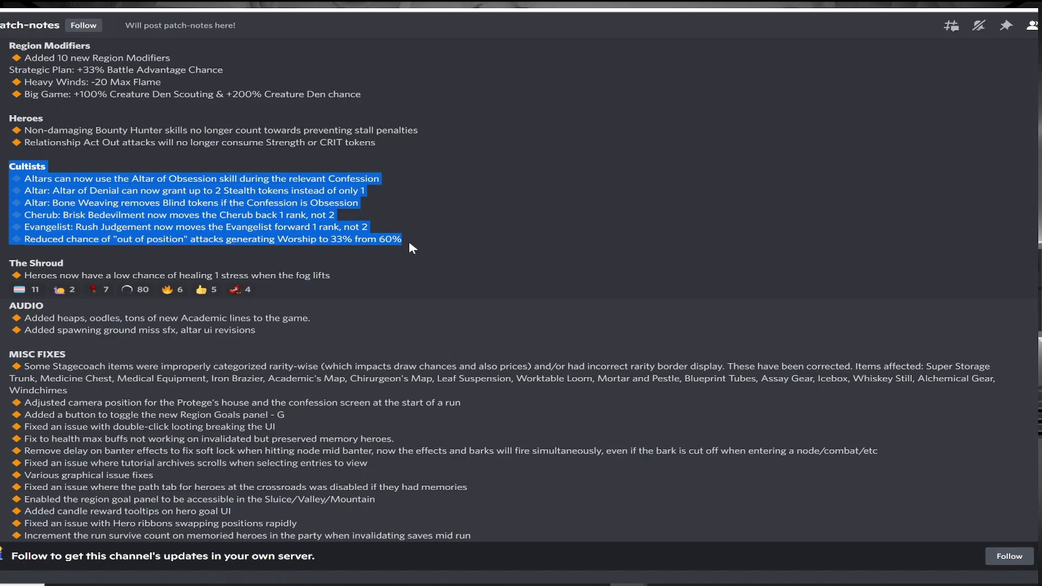
pyautogui.moveTo(351, 300)
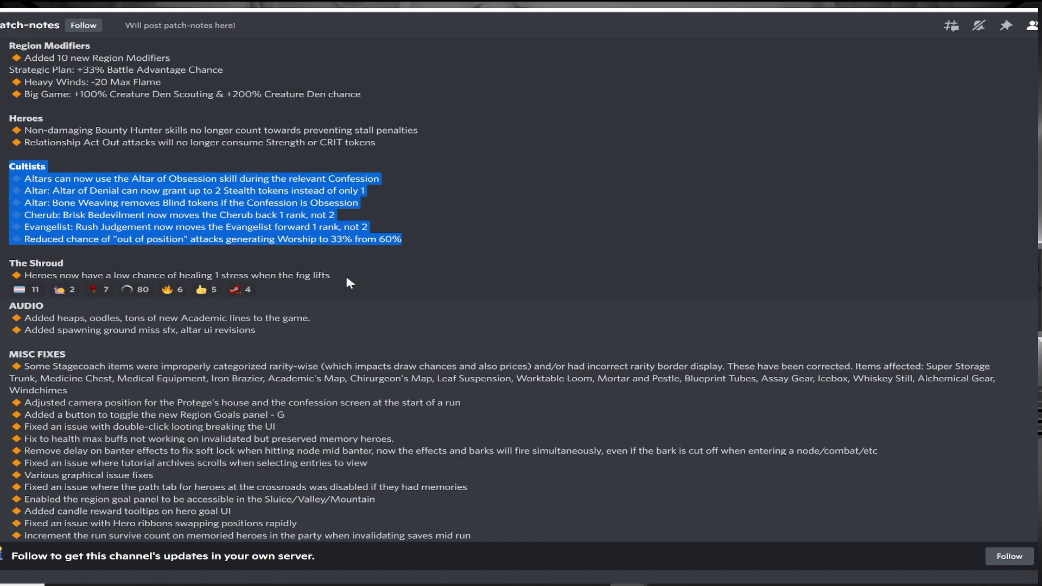
pyautogui.moveTo(338, 282)
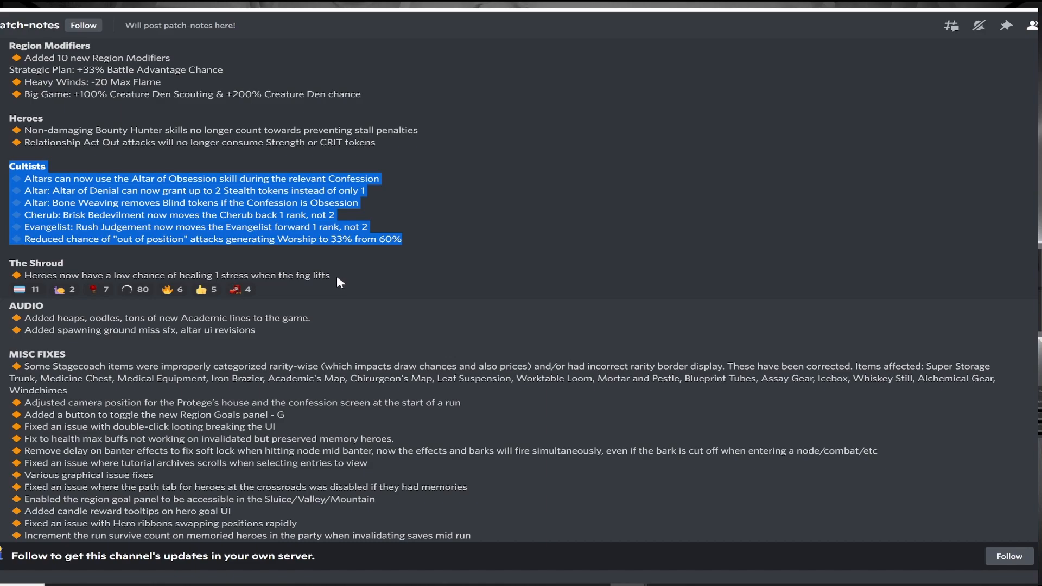
pyautogui.moveTo(336, 280)
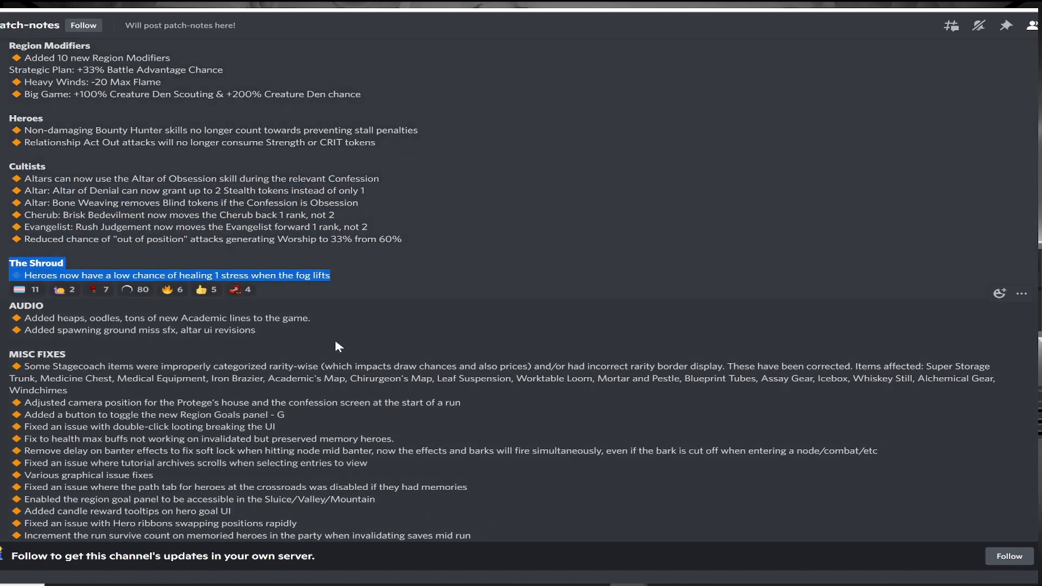
pyautogui.moveTo(326, 345)
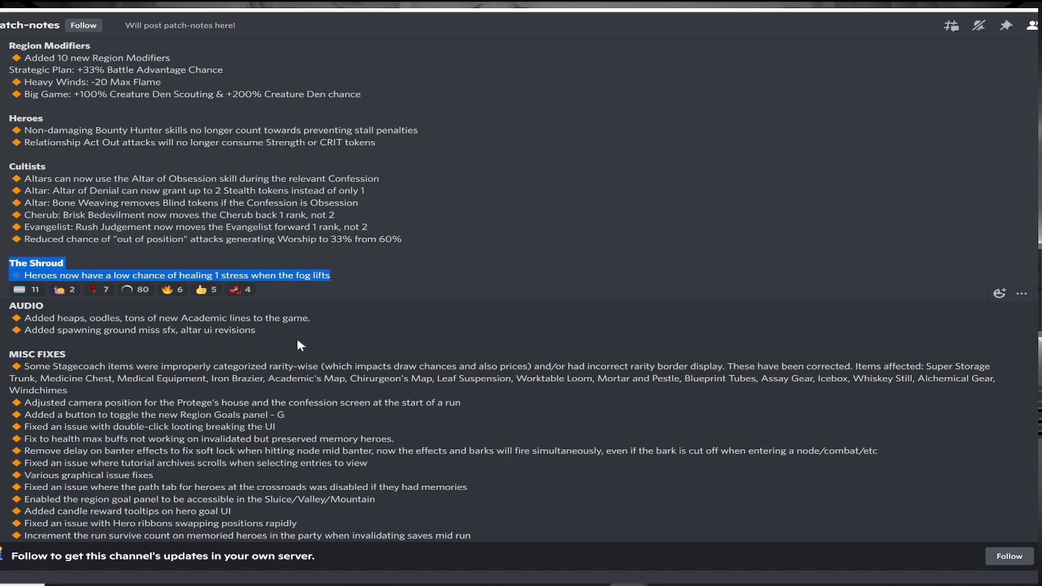
# Scroll past the misc fixes and November 8 hotfix to the November 9 hotfix 0.17.40145 post
pyautogui.scroll(-3)
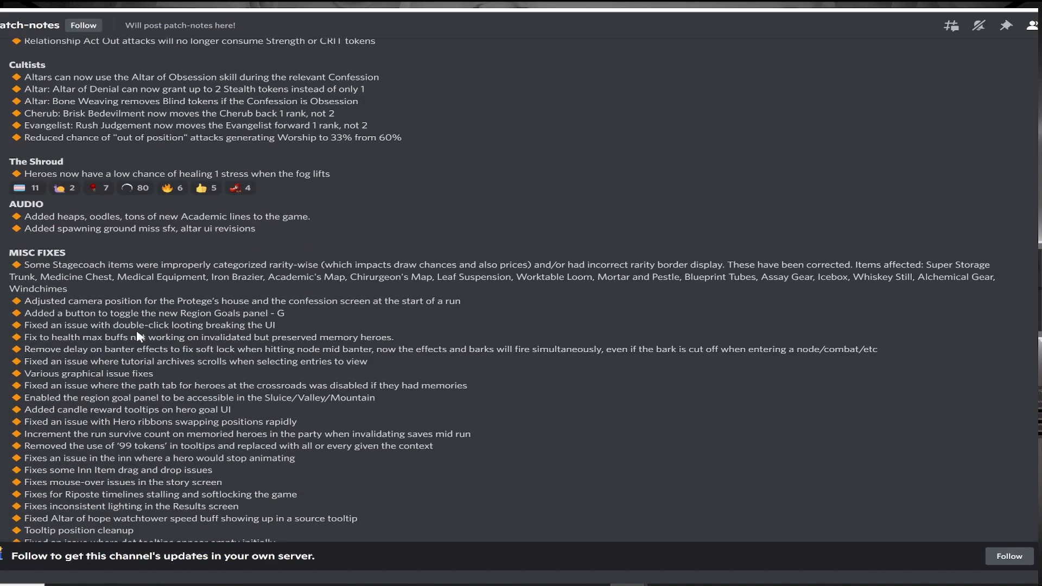
pyautogui.scroll(-3)
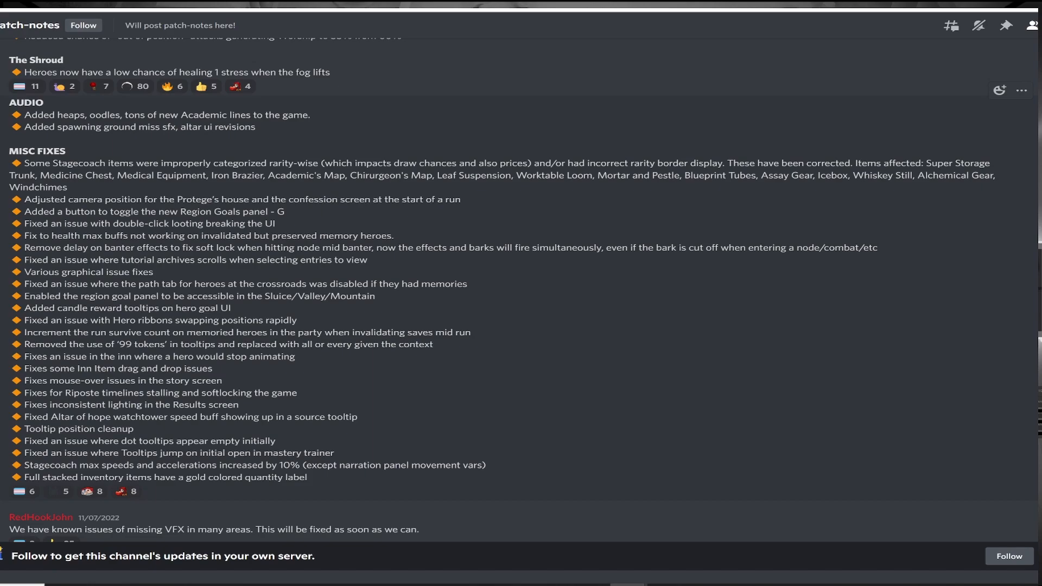
pyautogui.scroll(-3)
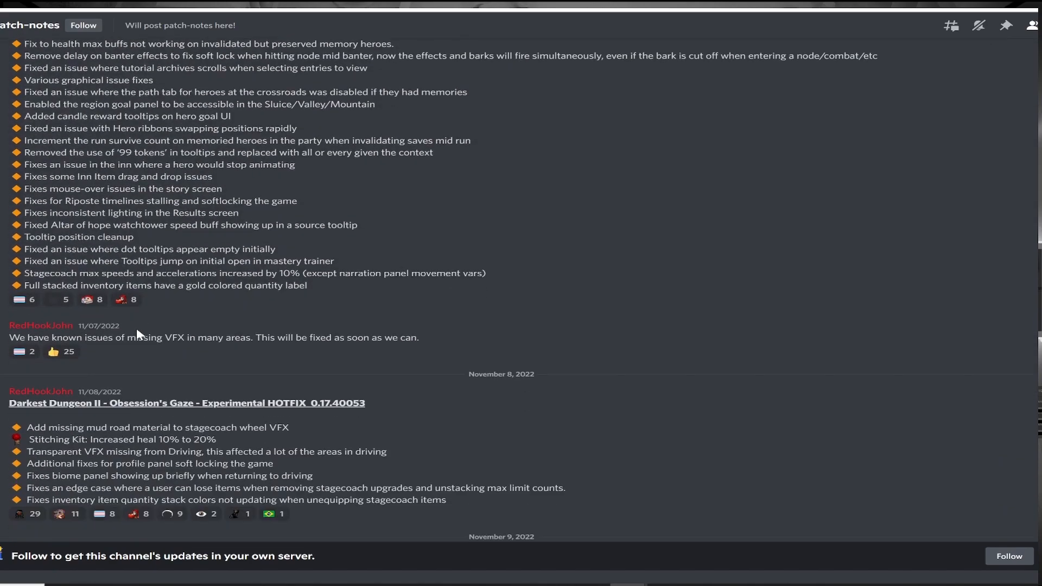
pyautogui.scroll(-3)
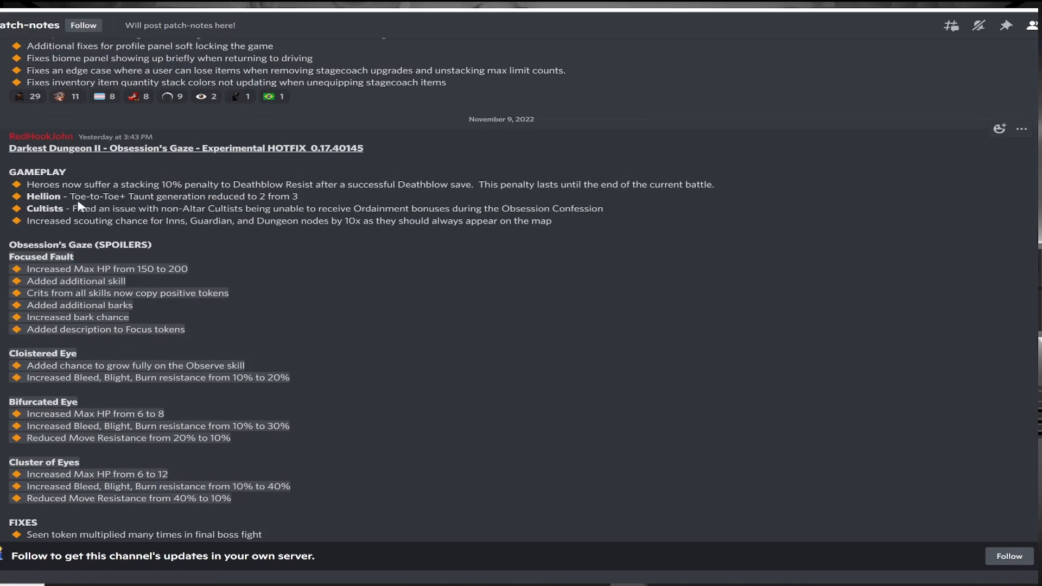
pyautogui.moveTo(69, 196); pyautogui.dragTo(298, 196)
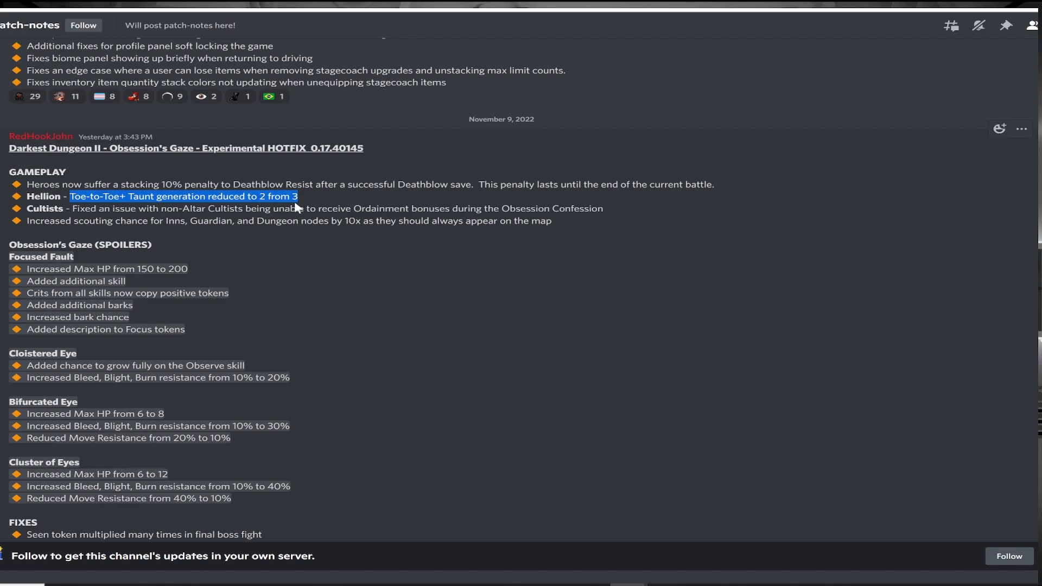
pyautogui.moveTo(299, 208)
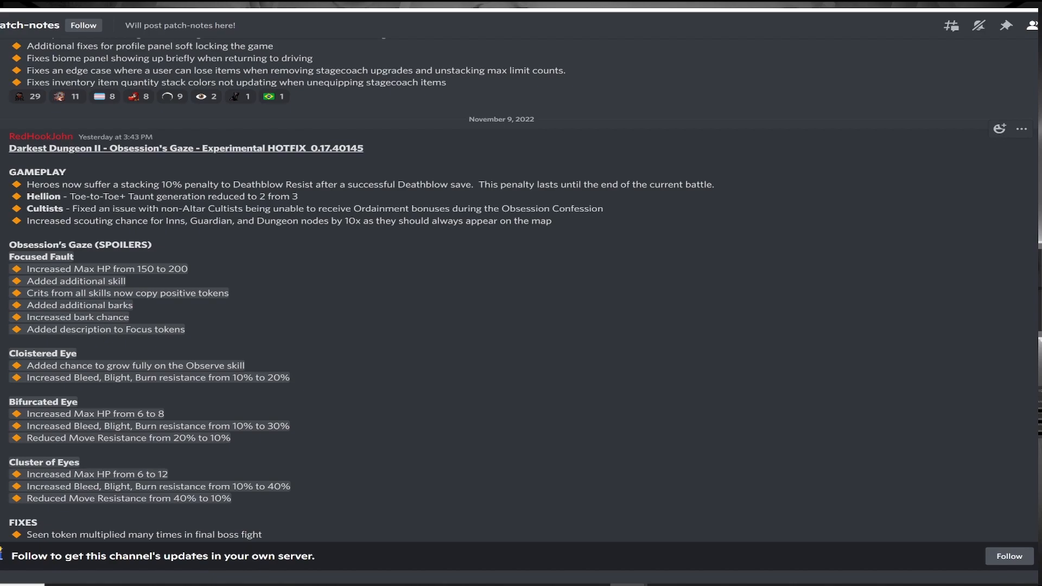
pyautogui.moveTo(91, 260)
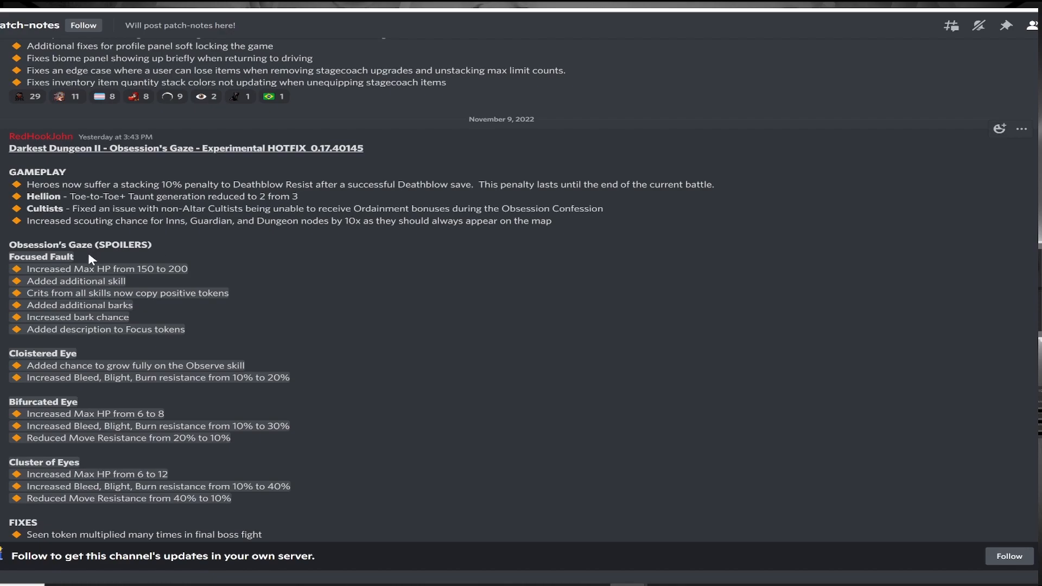
pyautogui.doubleClick(40, 256)
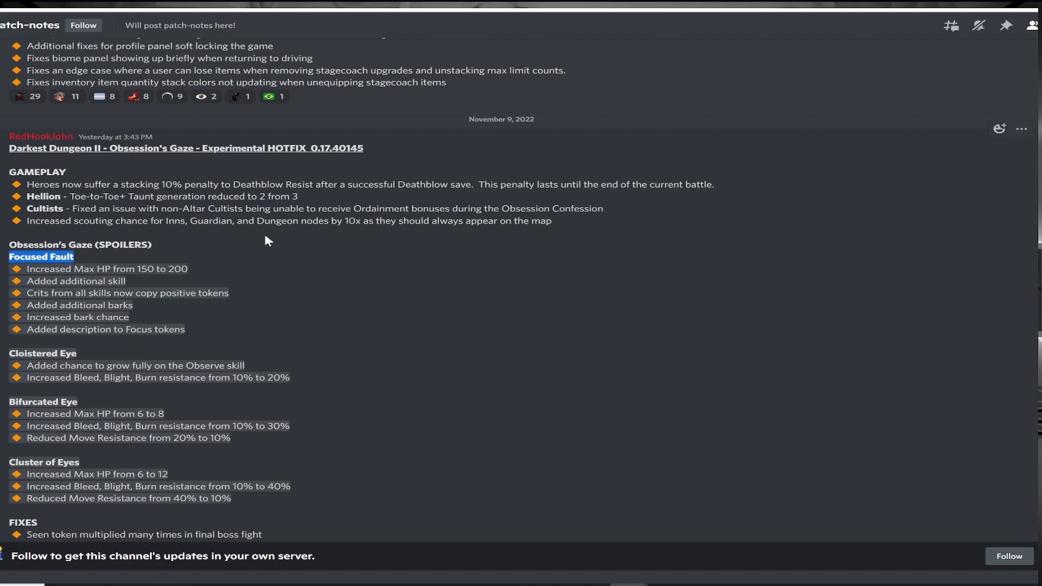
pyautogui.moveTo(277, 246)
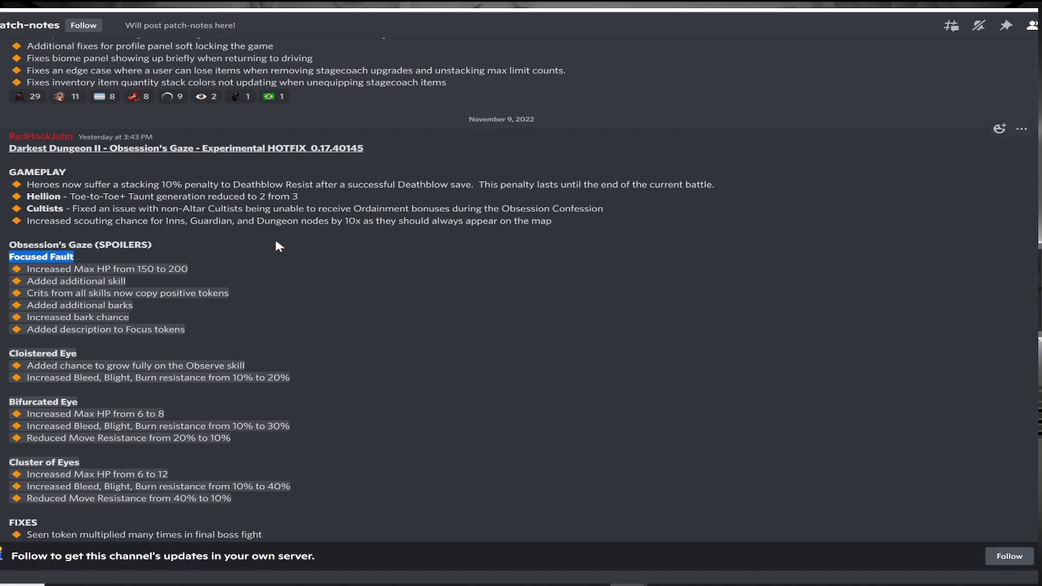
pyautogui.moveTo(284, 281)
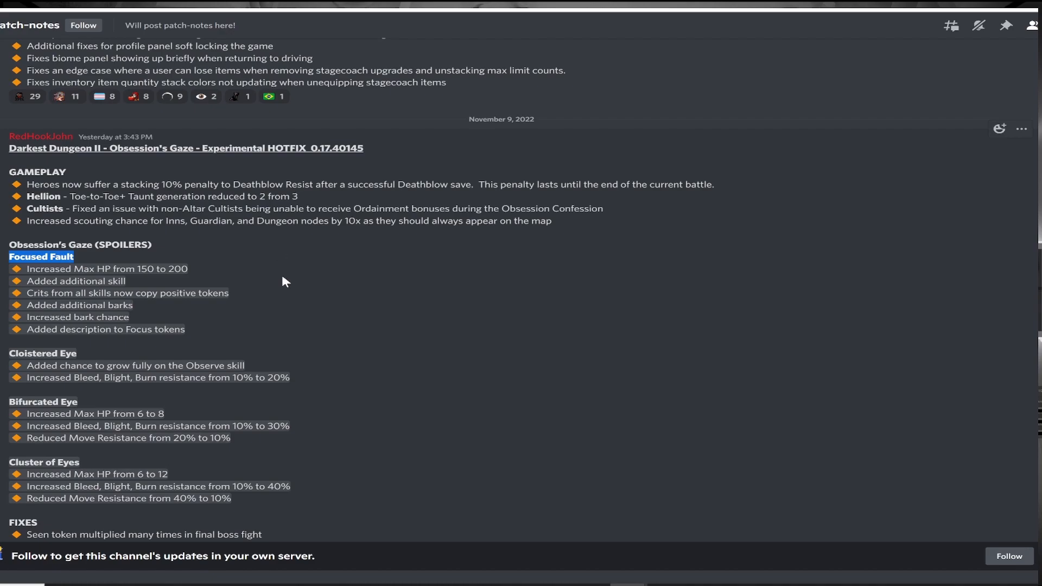
pyautogui.scroll(-3)
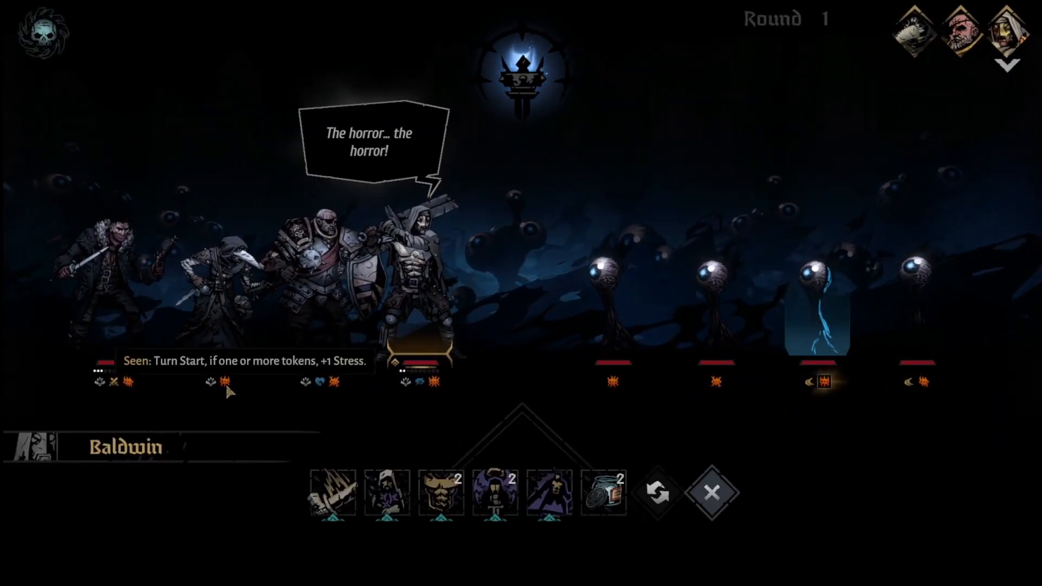
# Use the active hero's Intimidate skill on one of the eyes
pyautogui.click(549, 493)
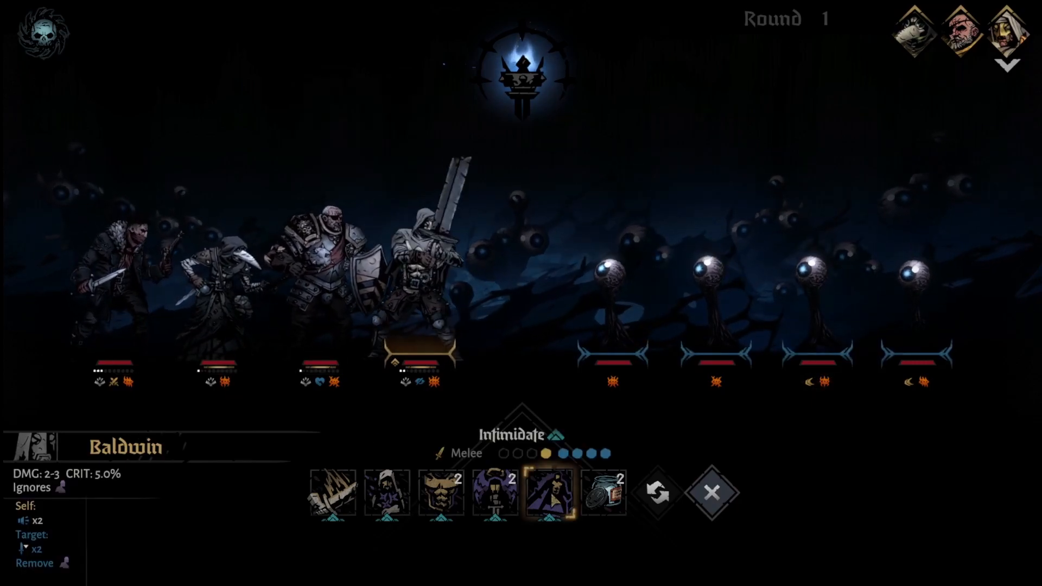
pyautogui.click(547, 493)
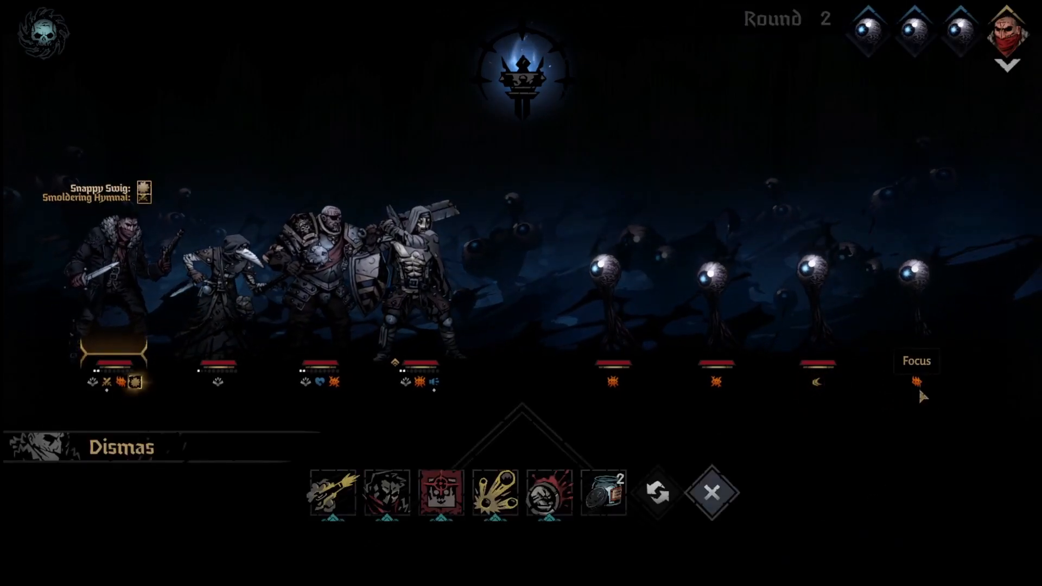
pyautogui.moveTo(535, 451)
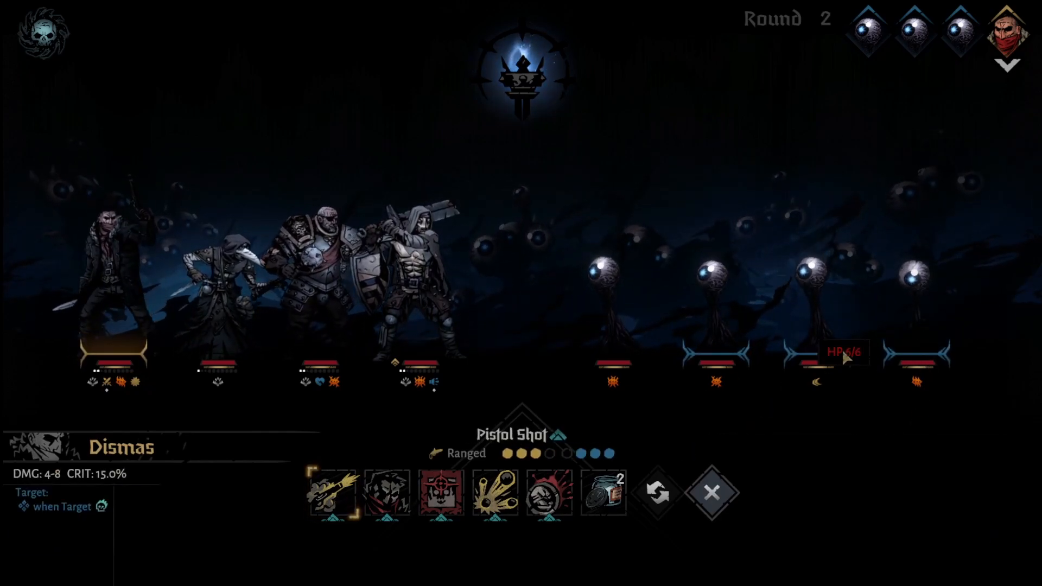
pyautogui.moveTo(917, 316)
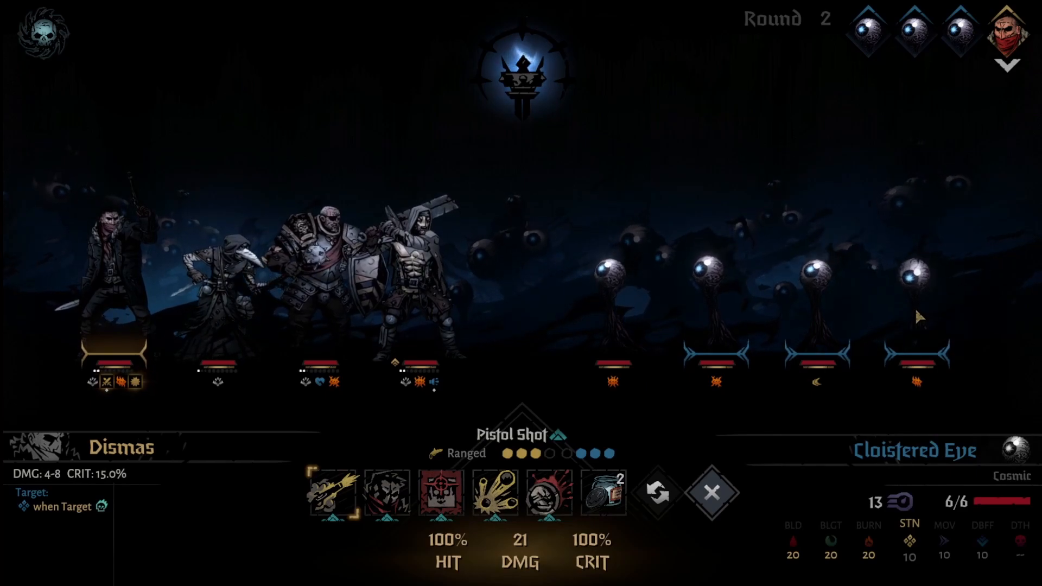